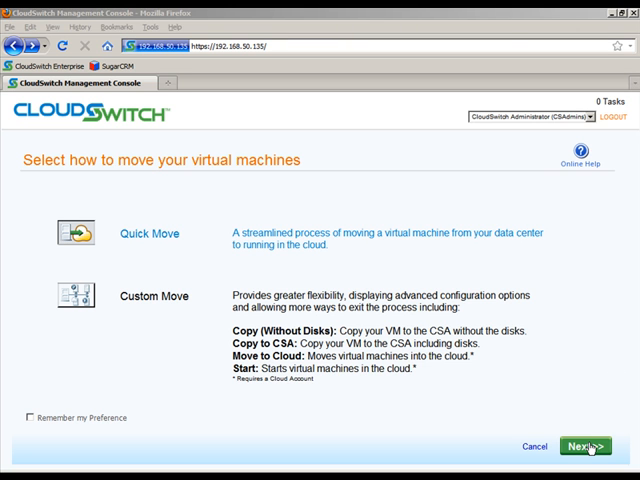
Accept the move method and continue to the virtual machine selection page.
left_click(584, 446)
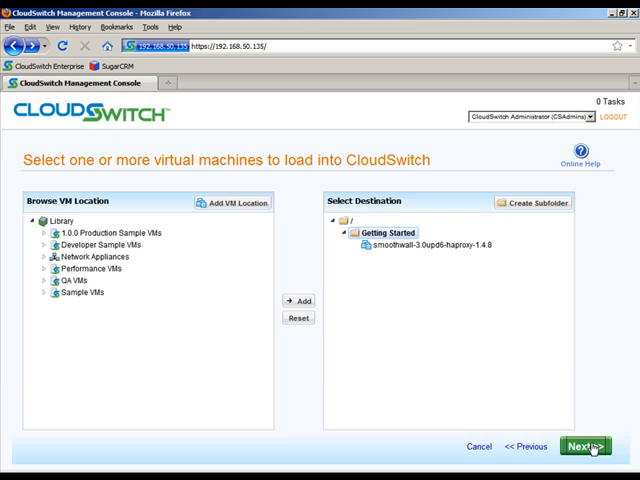
Continue with the smoothwall VM to the cloud instance selection page.
left_click(584, 446)
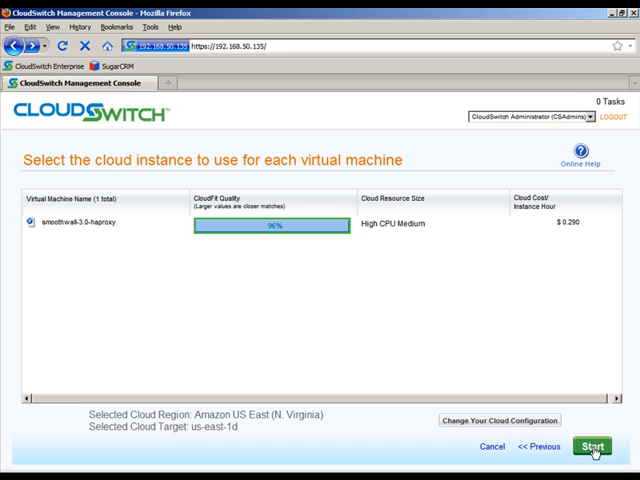
Start the smoothwall VM in the cloud, accepting the firewall caution.
left_click(592, 446)
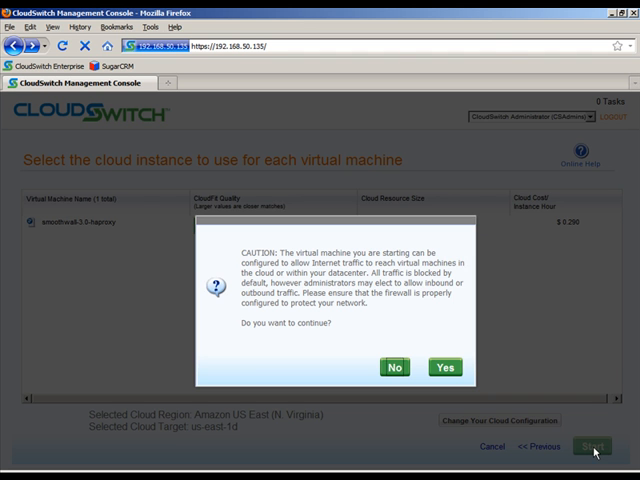
mouse_move(460, 420)
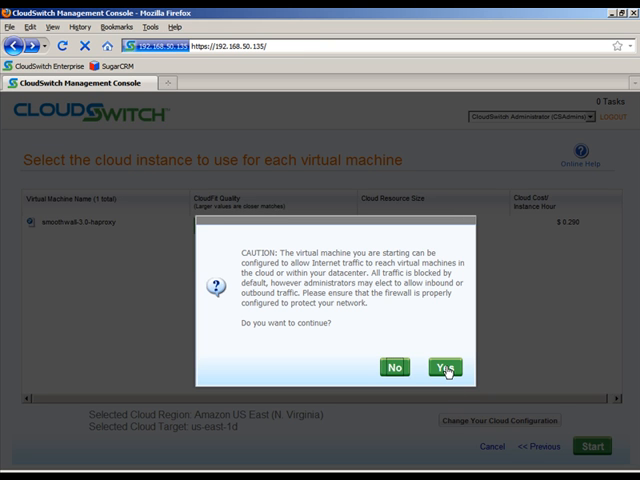
left_click(440, 368)
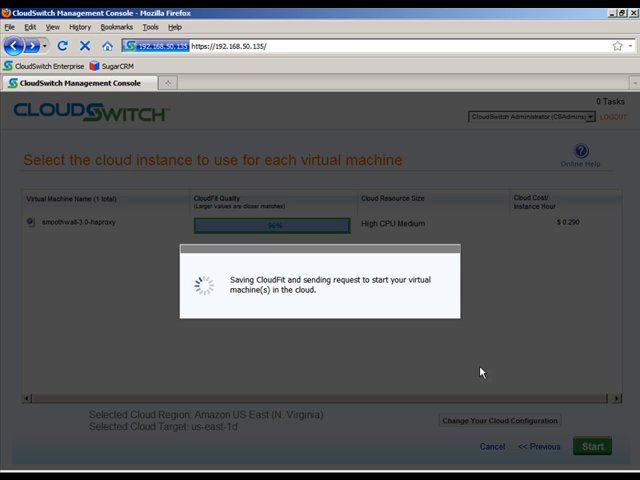
left_click(592, 446)
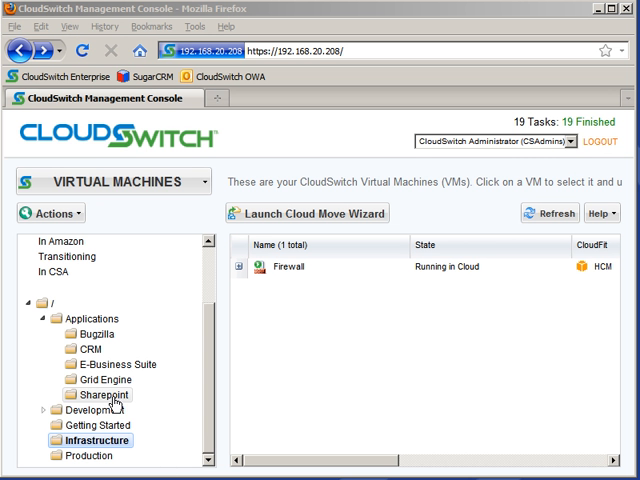
Show the SharePoint virtual machines in the Sharepoint application folder.
left_click(100, 394)
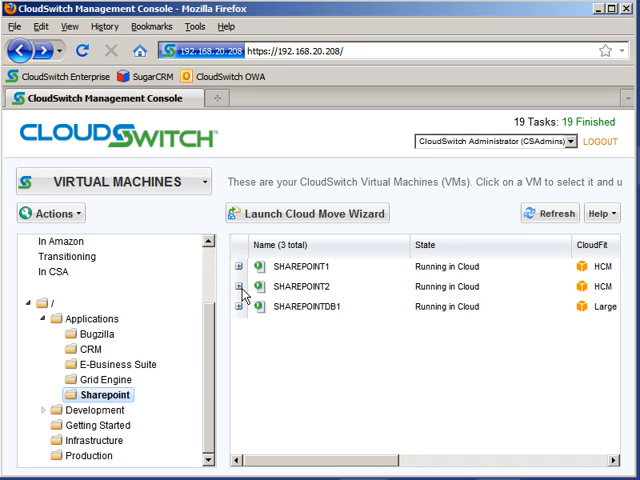
mouse_move(242, 292)
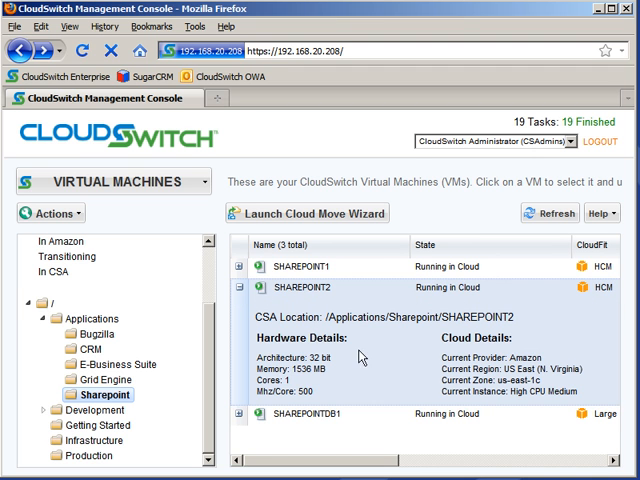
mouse_move(378, 462)
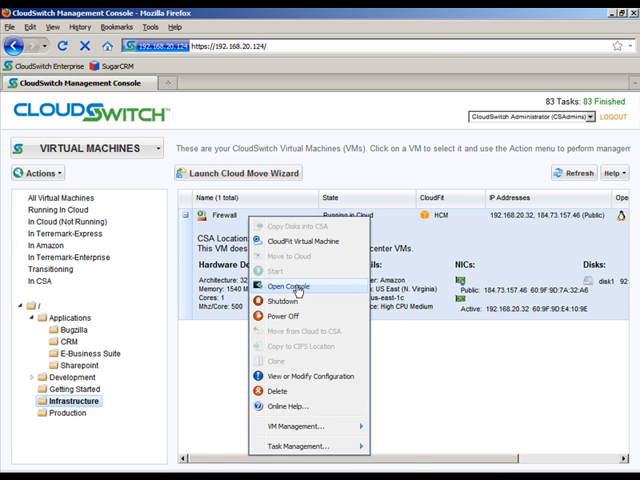
Launch a console session on the running Firewall virtual machine.
left_click(284, 288)
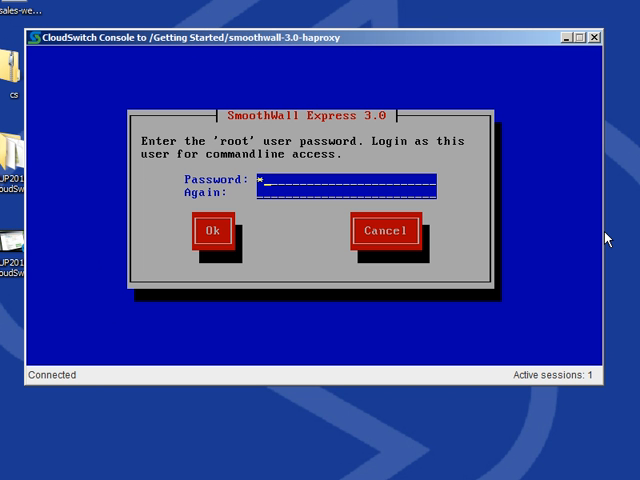
Set and confirm the SmoothWall root and admin passwords, then begin the setup password.
type("password")
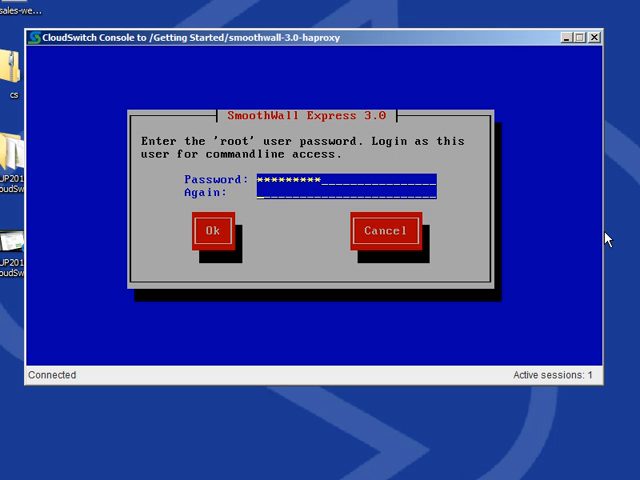
type("********")
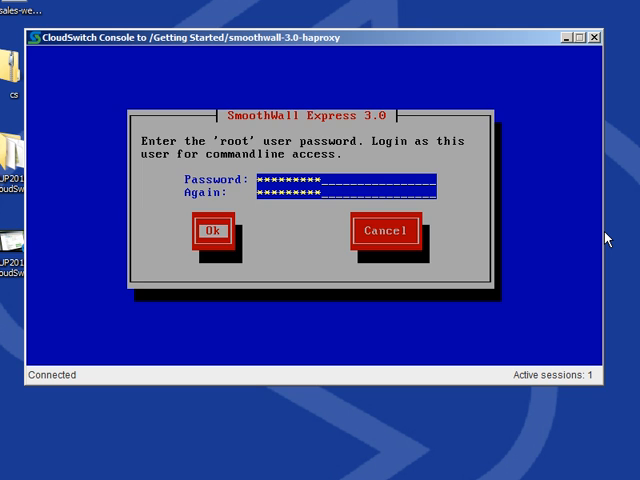
left_click(212, 230)
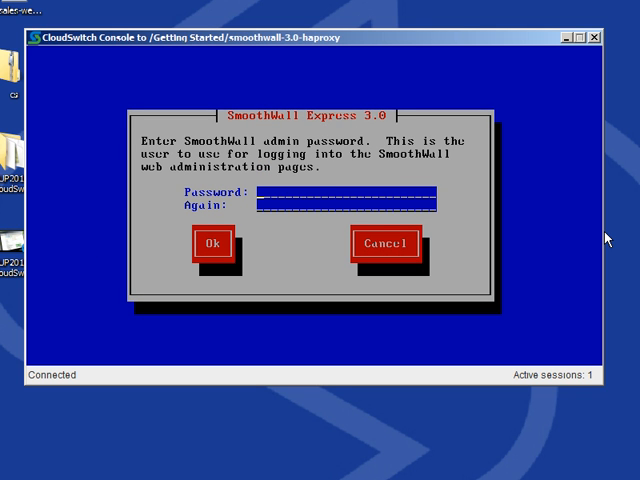
type("password")
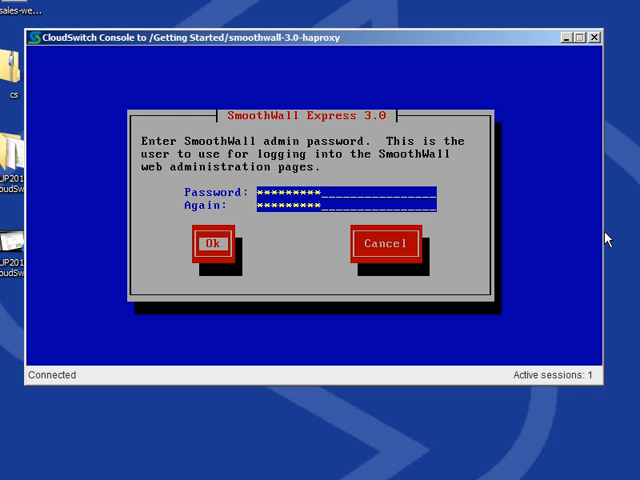
left_click(212, 244)
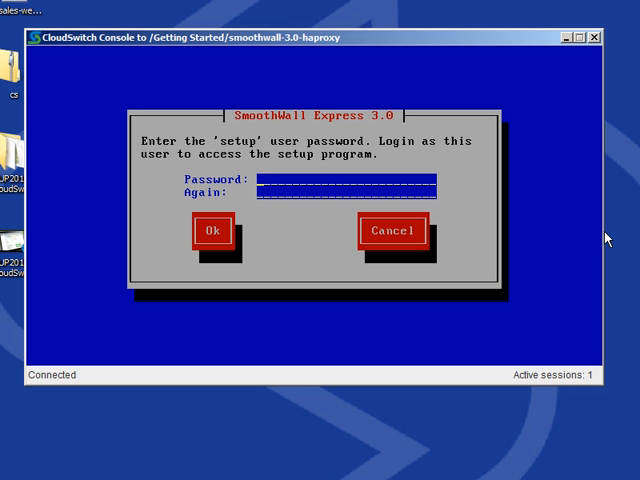
type("**")
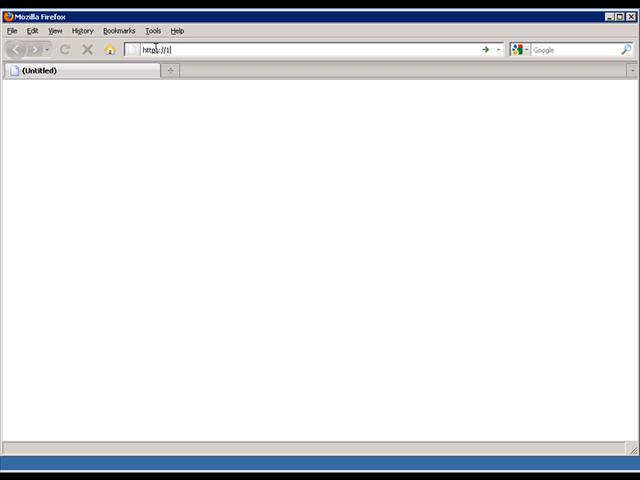
Browse to the firewall's https address and accept its untrusted certificate exception.
type("192.168.20.32:441")
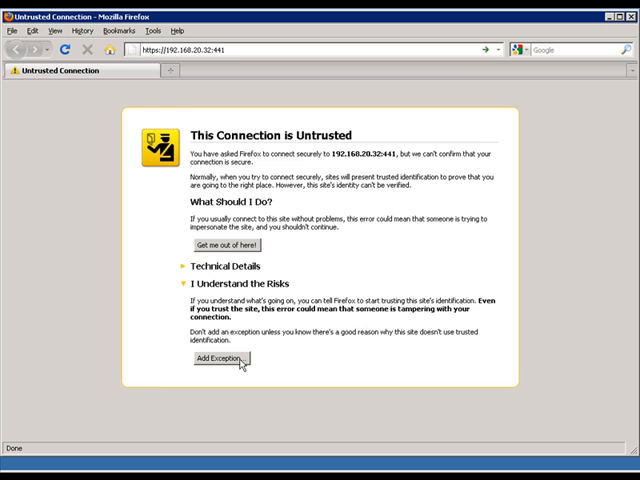
left_click(222, 362)
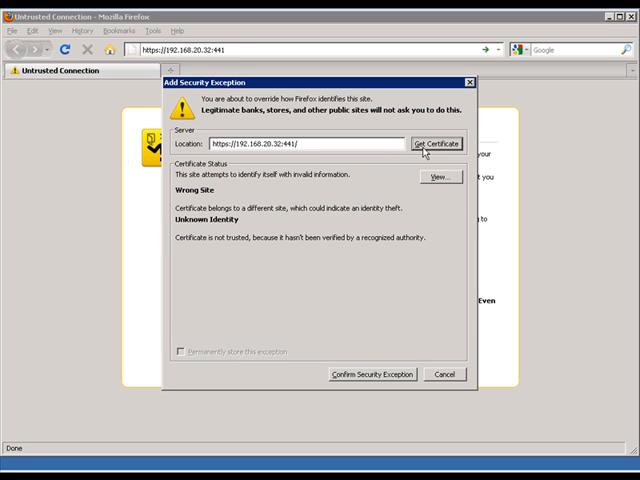
left_click(372, 374)
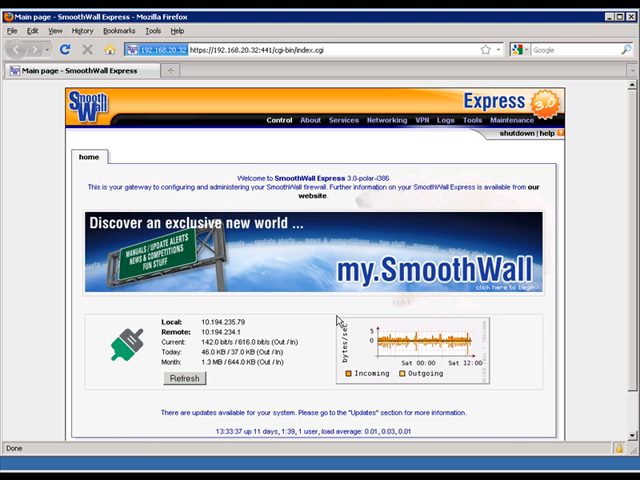
Go to the Networking section's incoming port forwarding page.
left_click(384, 120)
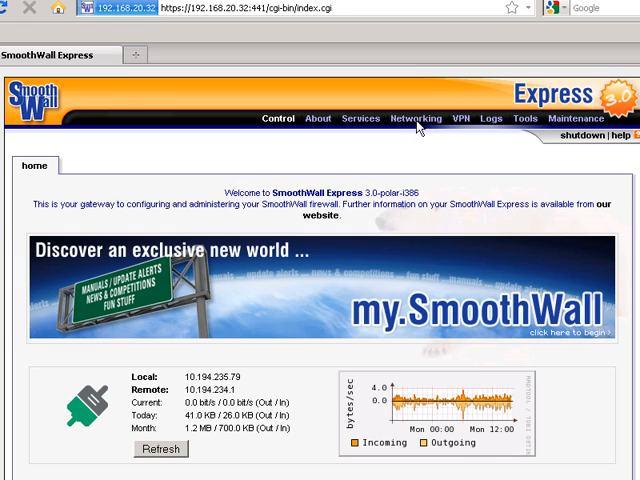
left_click(416, 118)
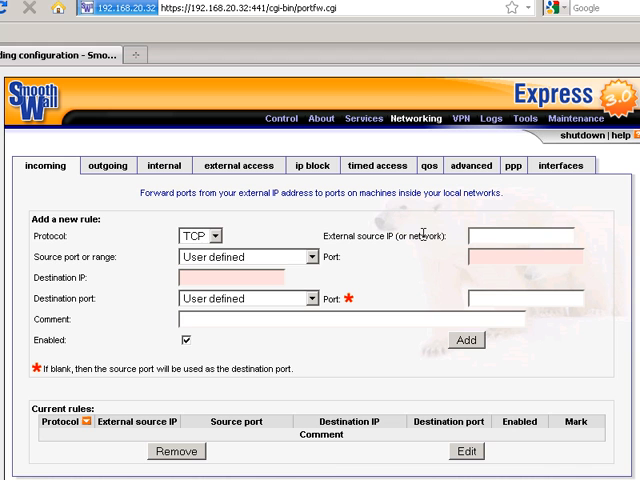
Add a TCP rule: source 0.0.0.0/0 port 2000 to 192.168.20.66 port 2000, comment 'for Sharepoint servers'.
type("0.0.0.0")
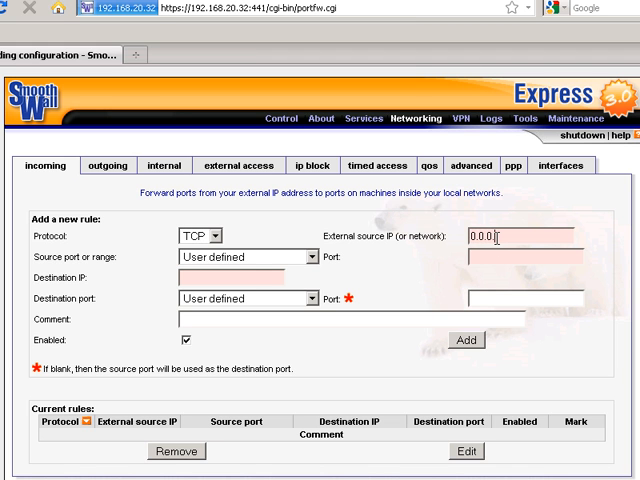
type("/0")
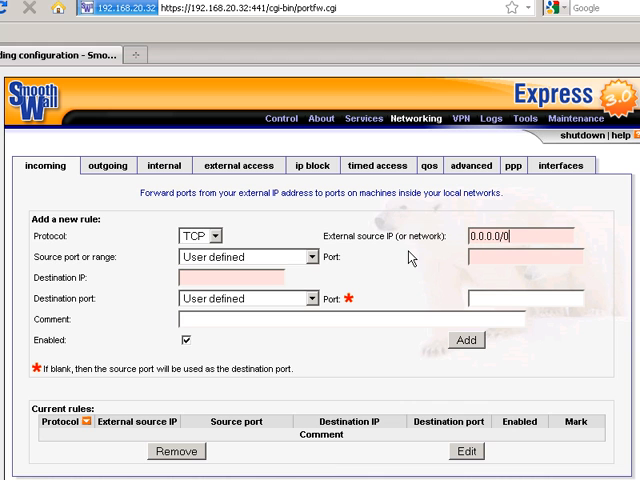
type("2000")
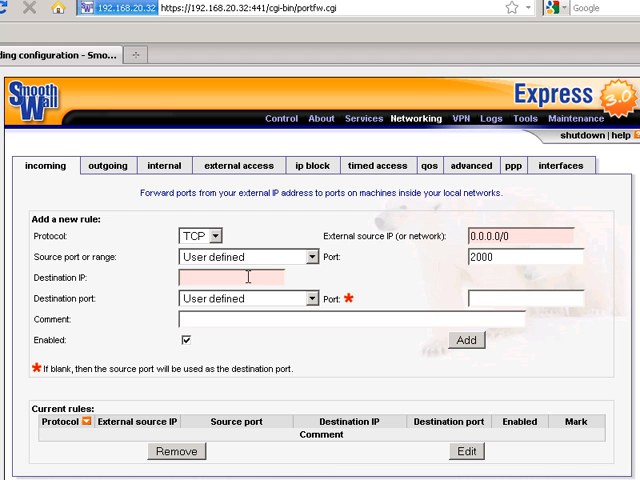
type("192.168.20.66")
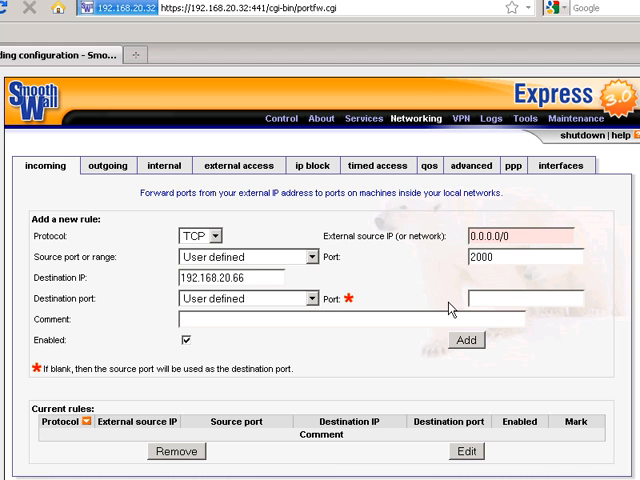
type("200")
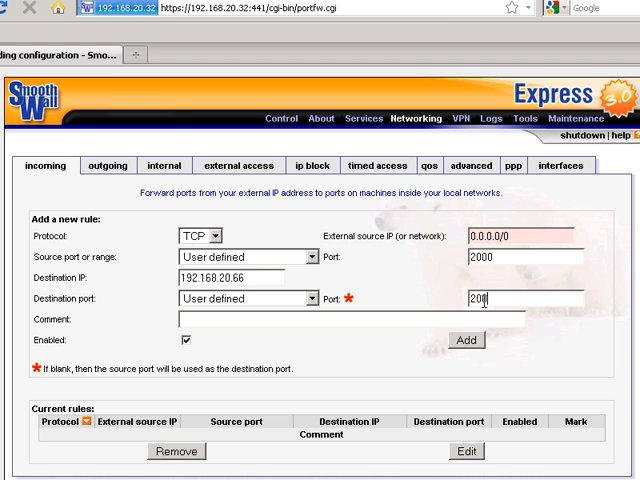
type("Firewall rule")
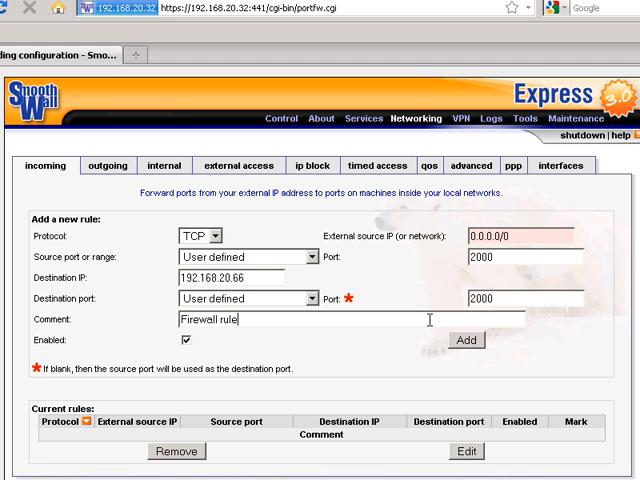
type("for Sharepoint")
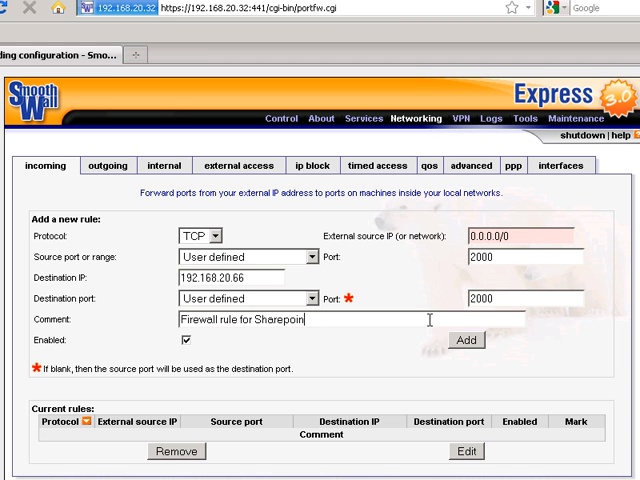
type("servers")
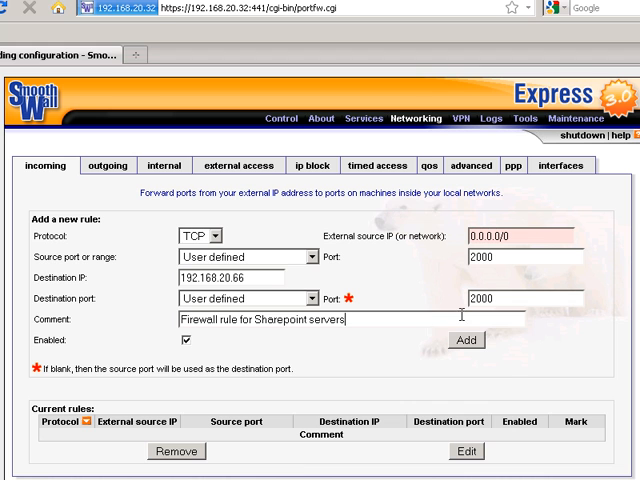
mouse_move(232, 350)
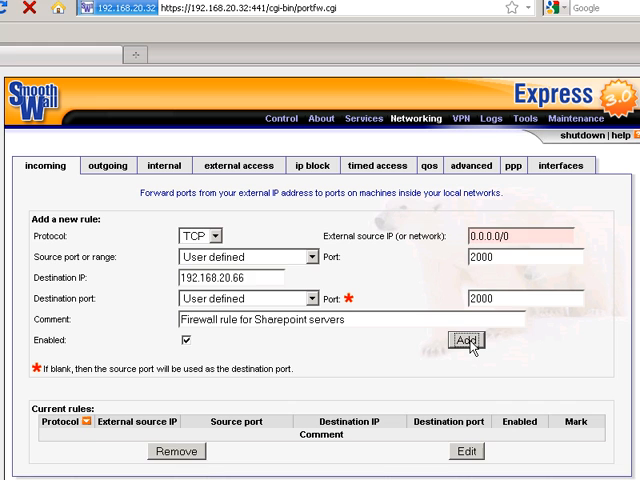
left_click(464, 340)
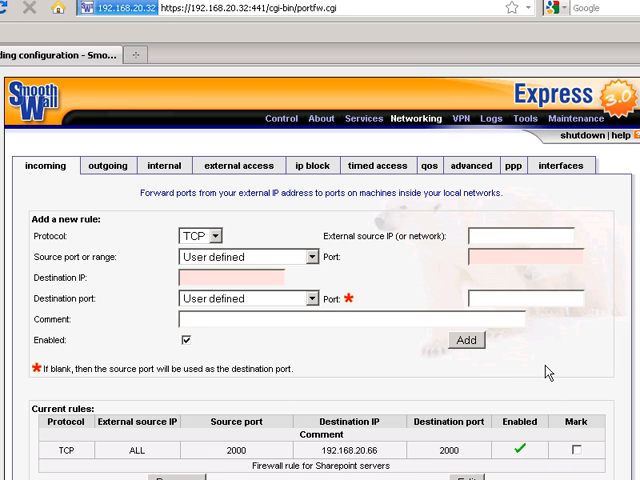